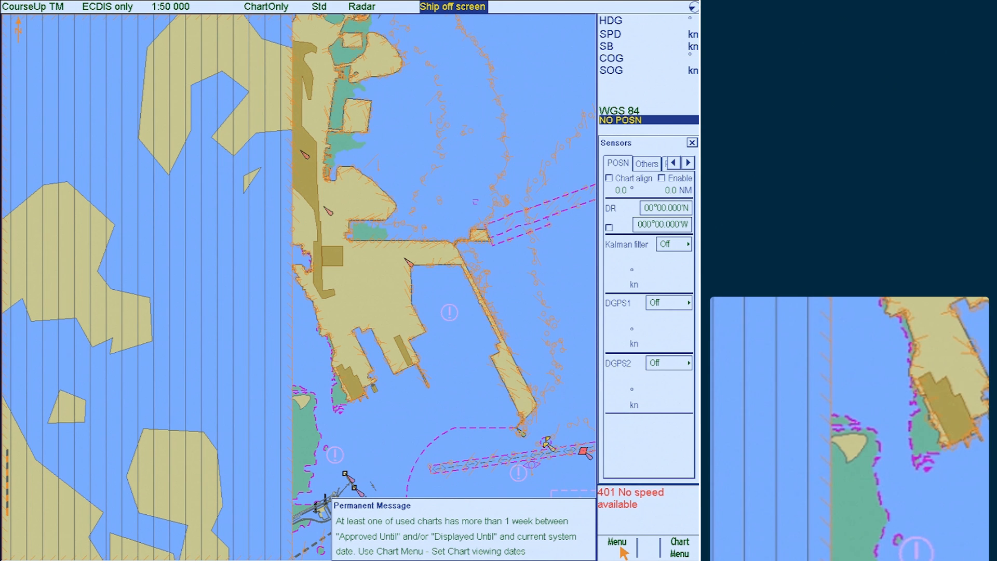
Navigate Menu → Chart Menu → Load and Update Charts
left_click(618, 540)
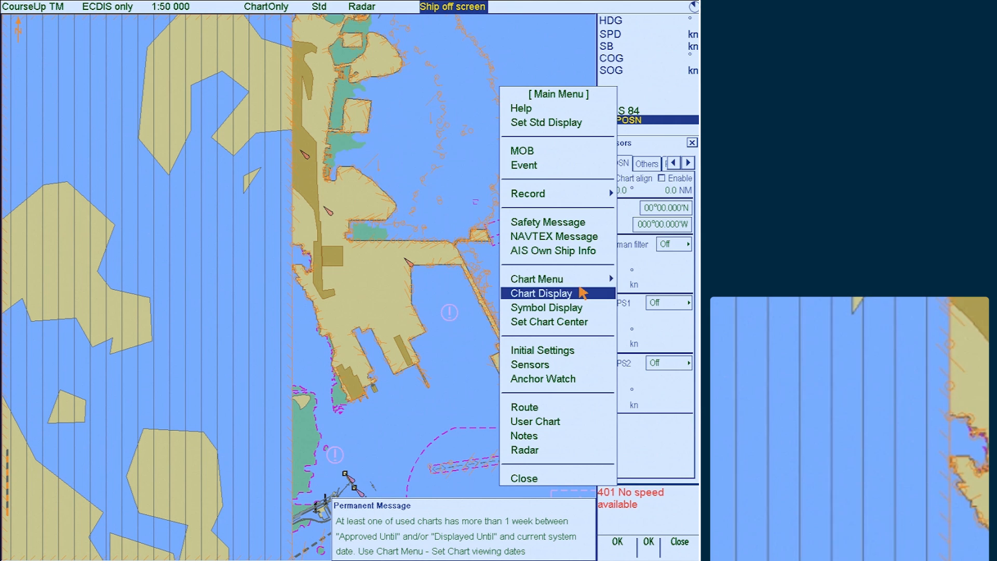
left_click(536, 279)
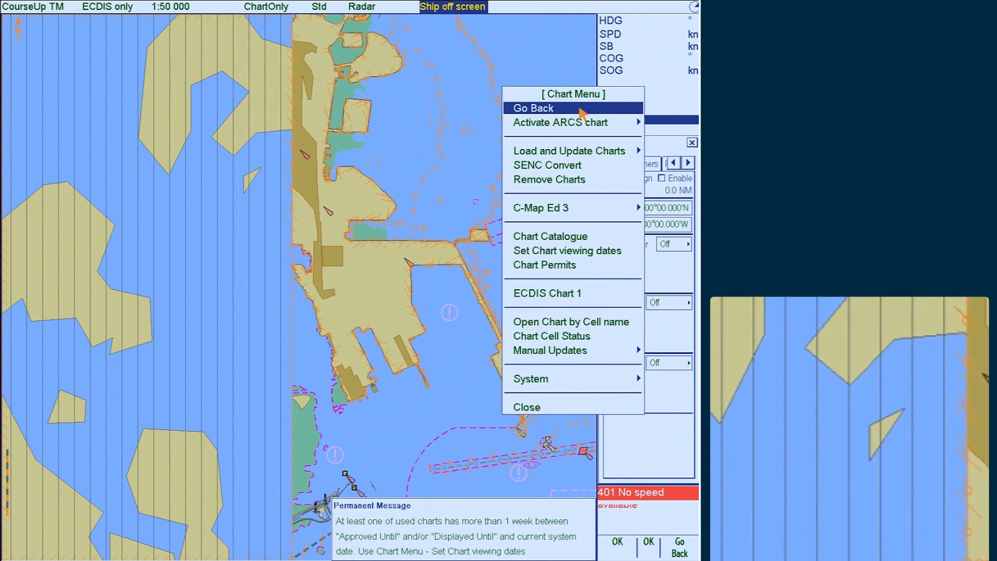
mouse_move(581, 154)
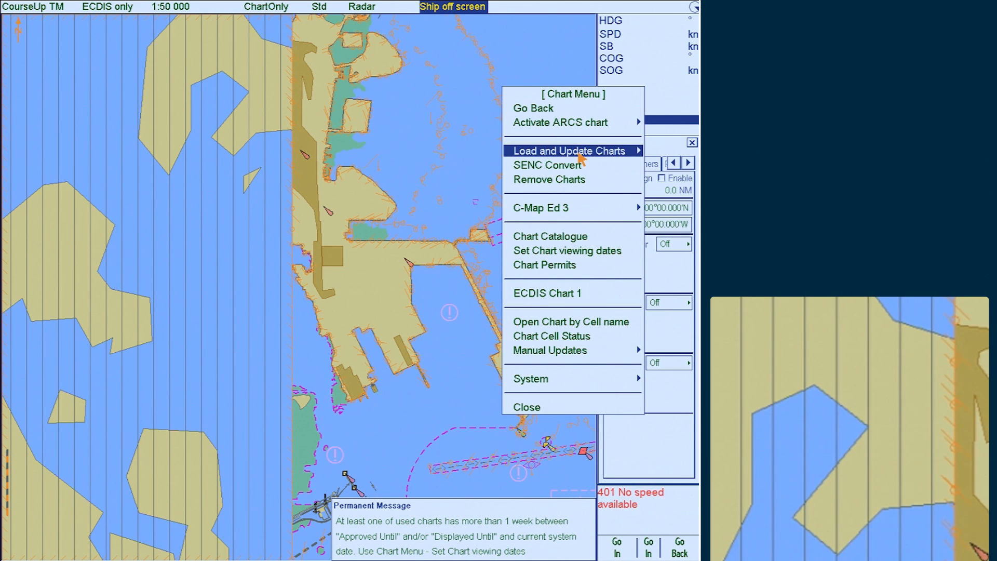
left_click(573, 150)
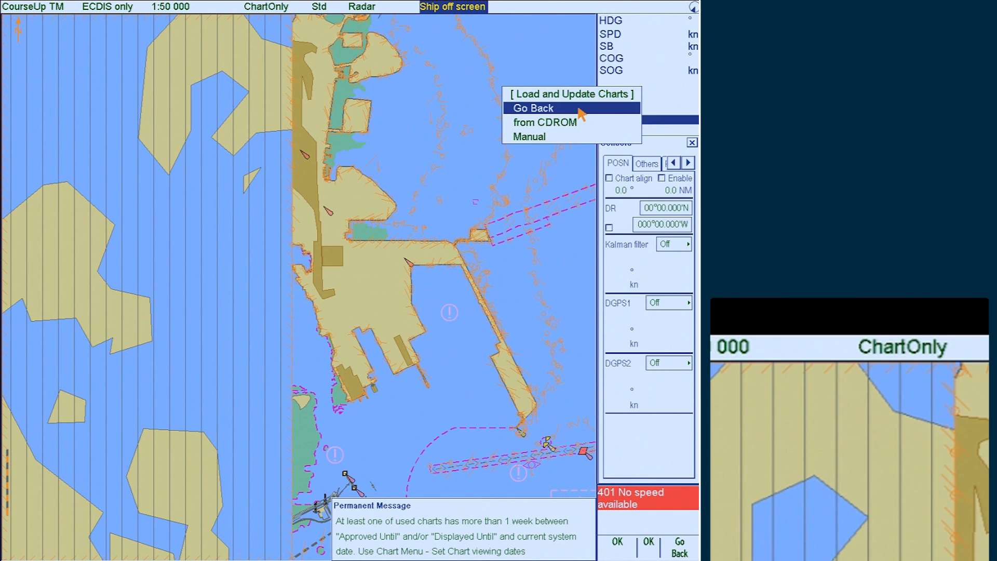
Choose loading from CD-ROM and start loading the RENC AIO base charts
left_click(544, 122)
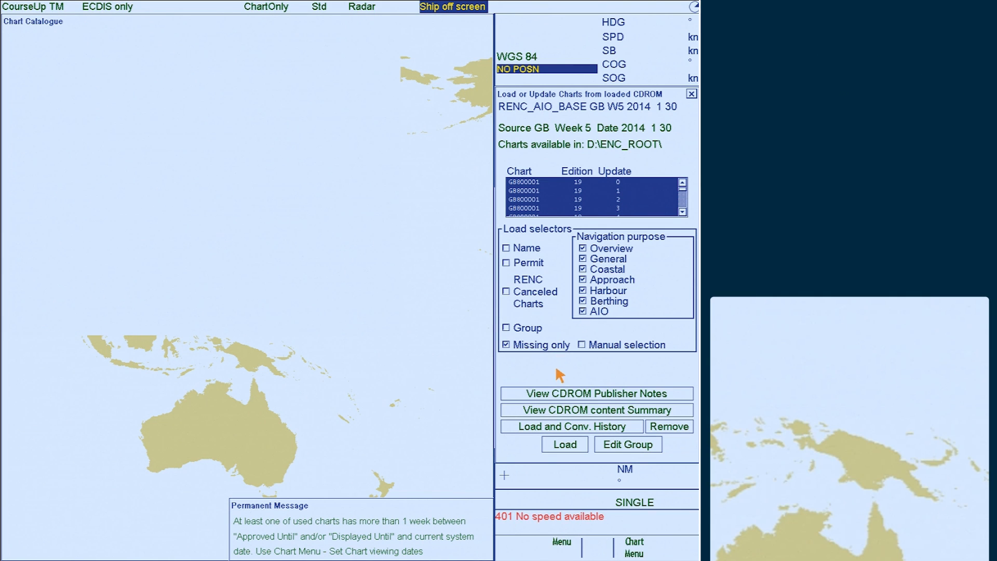
left_click(565, 444)
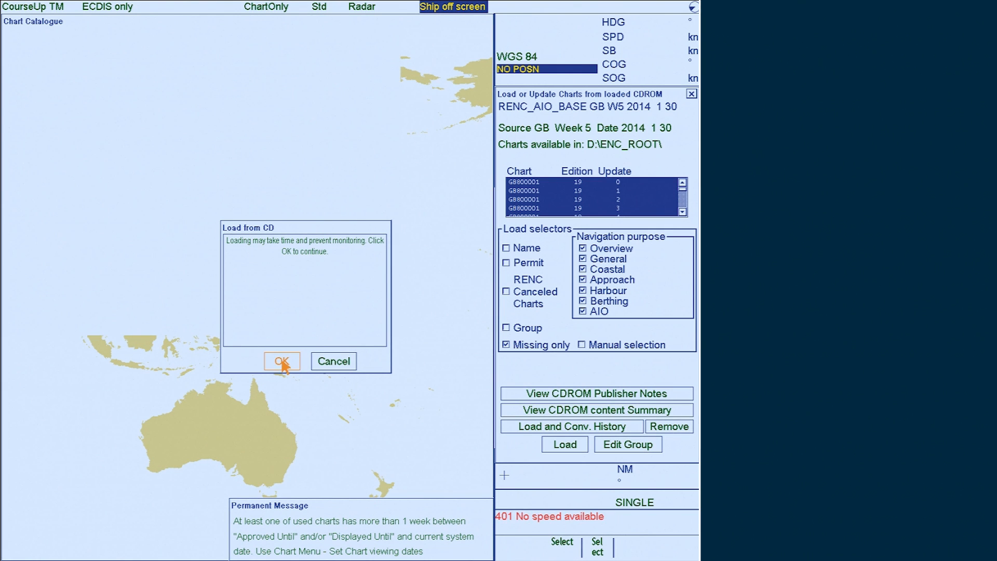
Confirm the Load from CD prompt so SENC conversion of GB800001.017 begins
left_click(283, 361)
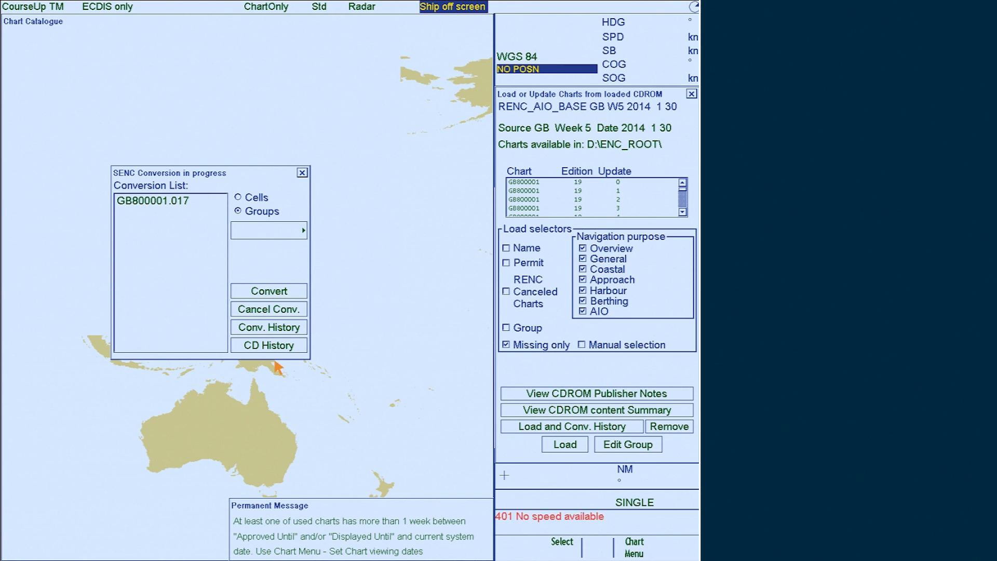
Show the CD History reporting load and conversion finished 05 February 2014 14:00
left_click(268, 345)
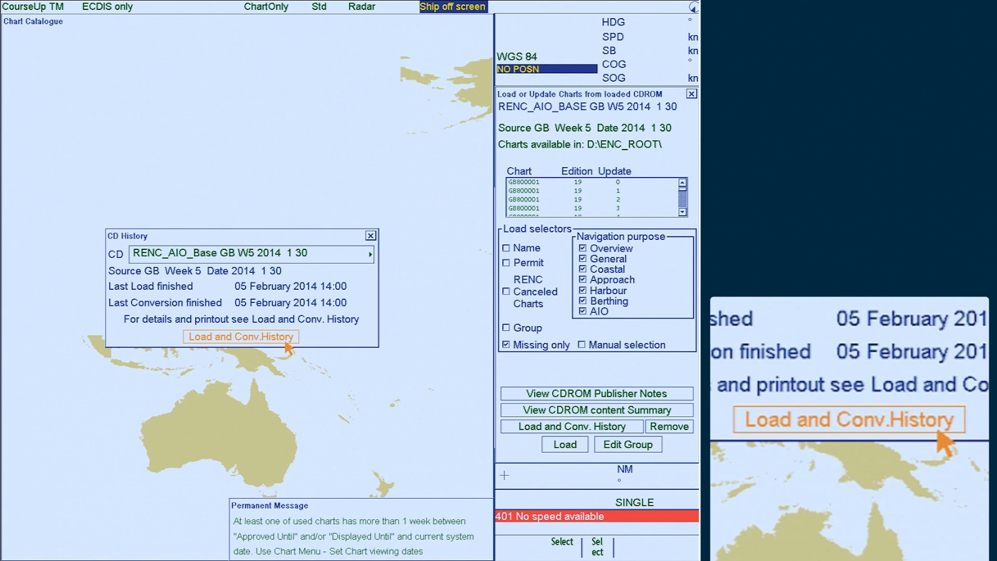
View the RENC AIO Base GB W5 load and conversion history listing files from 05.02.2014
left_click(241, 336)
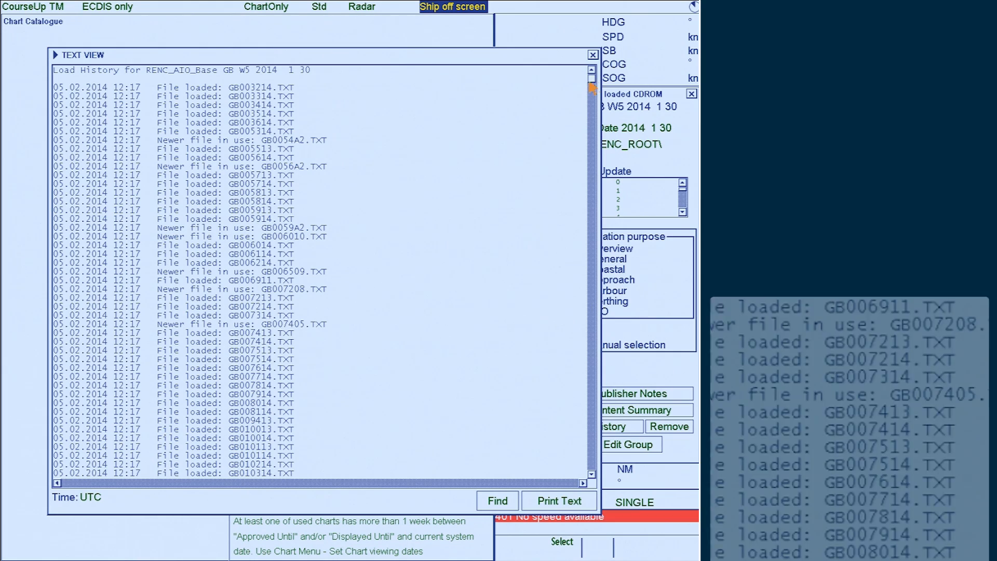
scroll("down", 3)
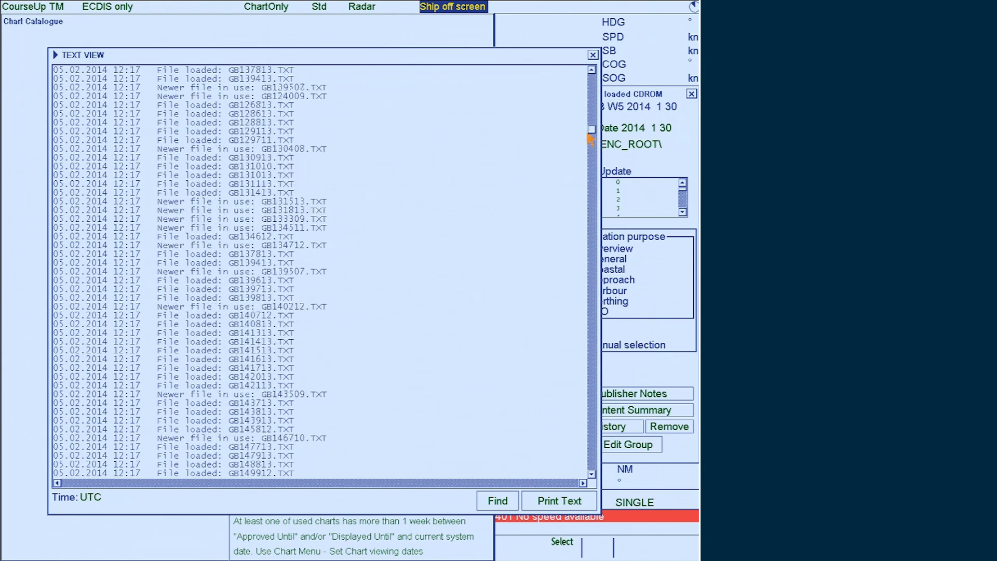